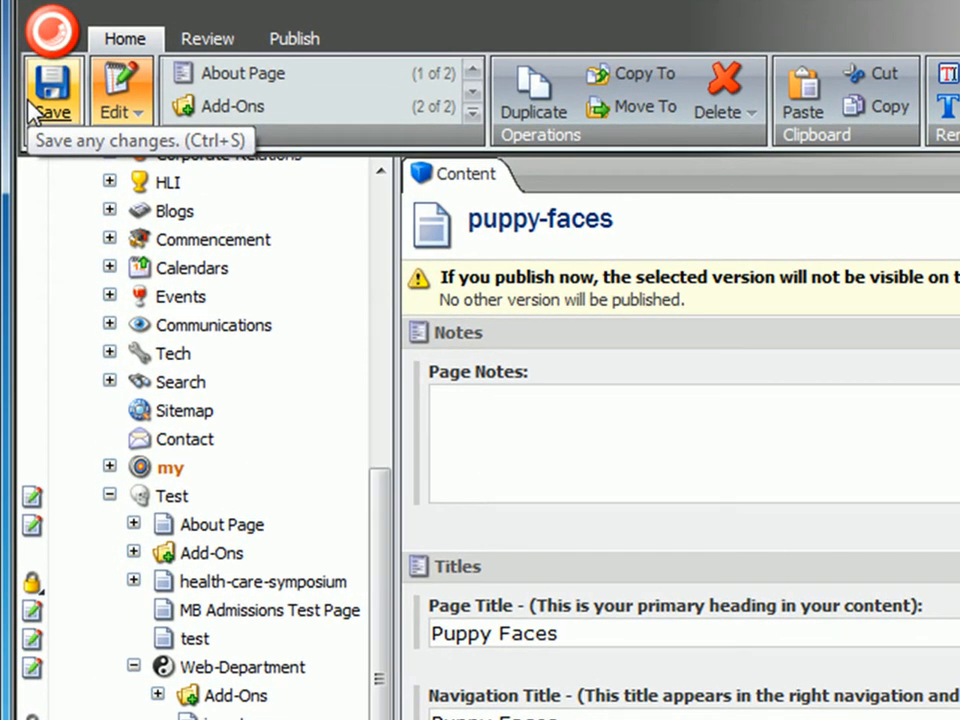
mouse_move(170, 318)
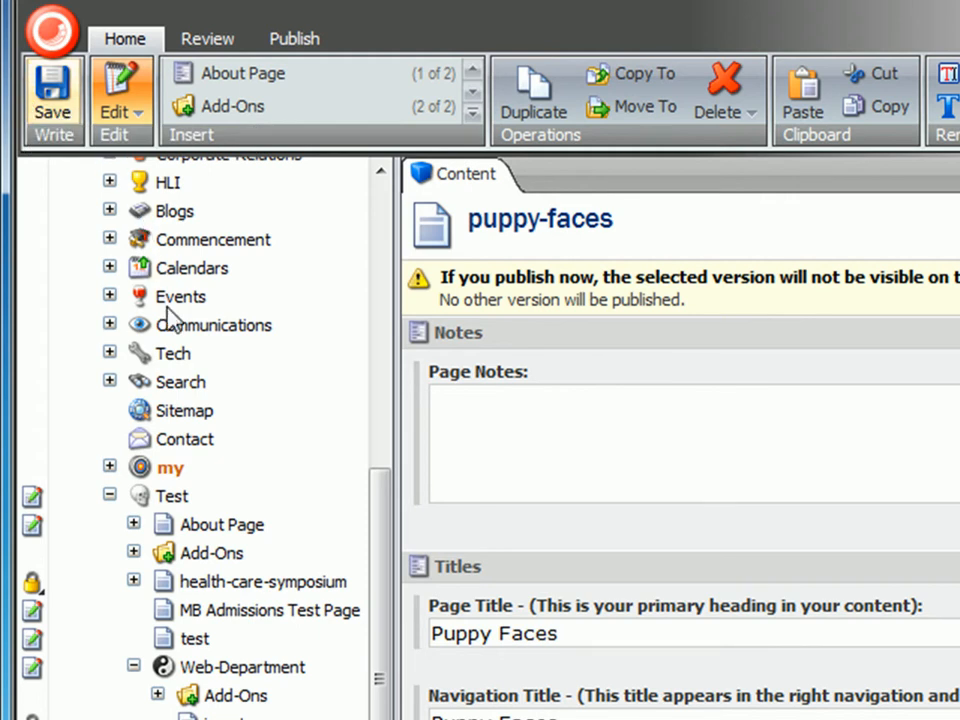
Submit the puppy-faces page into the approval workflow, leaving the comment empty
scroll("down", 3)
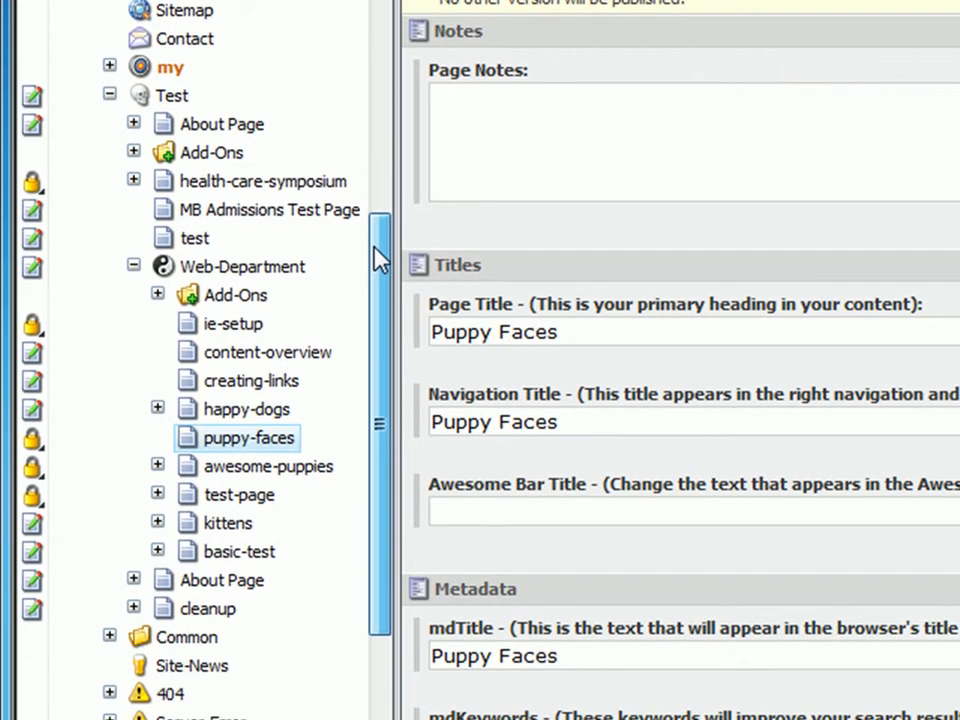
scroll("down", 3)
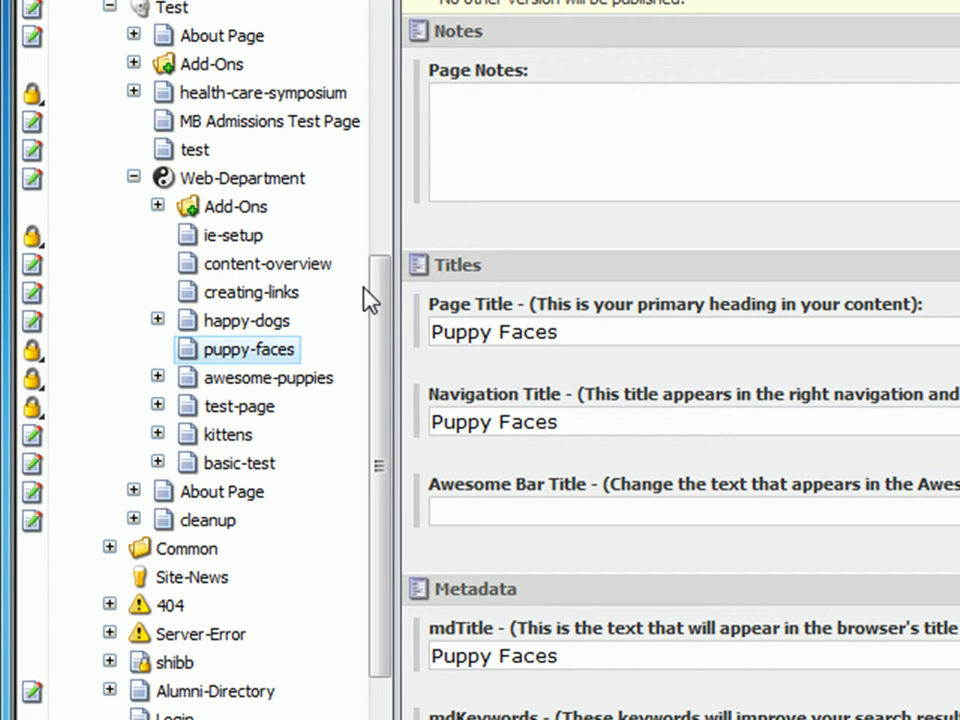
mouse_move(283, 375)
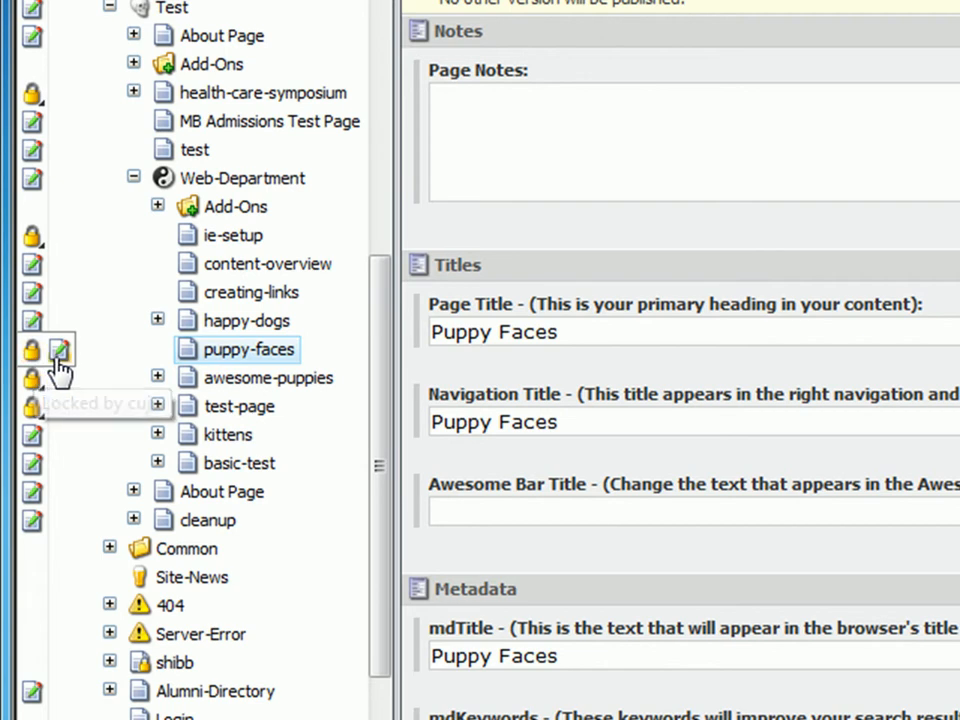
mouse_move(60, 360)
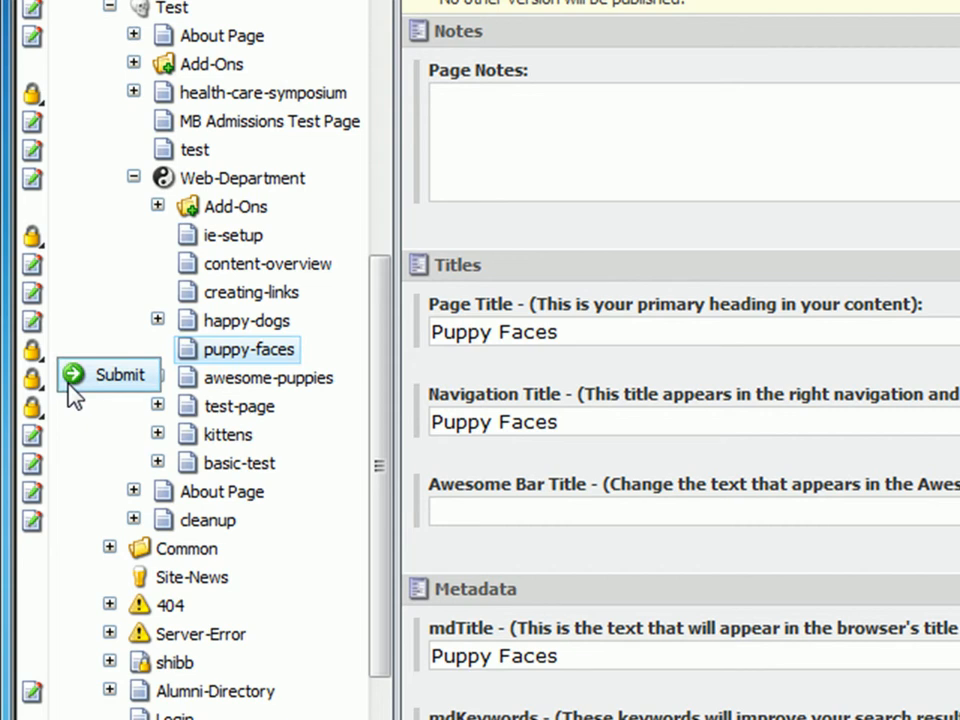
left_click(107, 375)
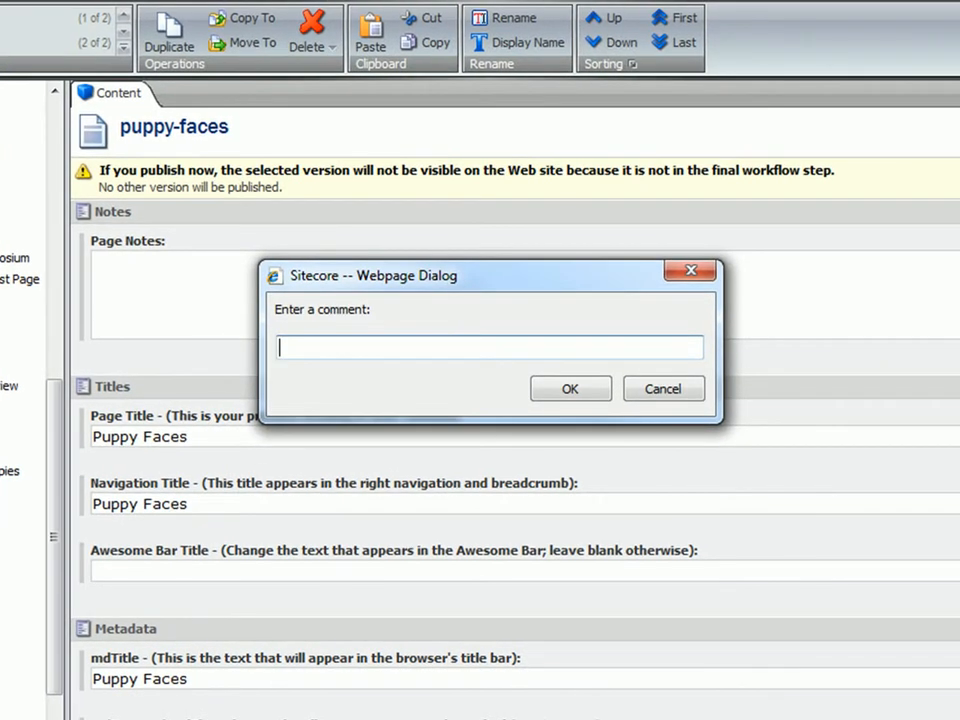
mouse_move(570, 389)
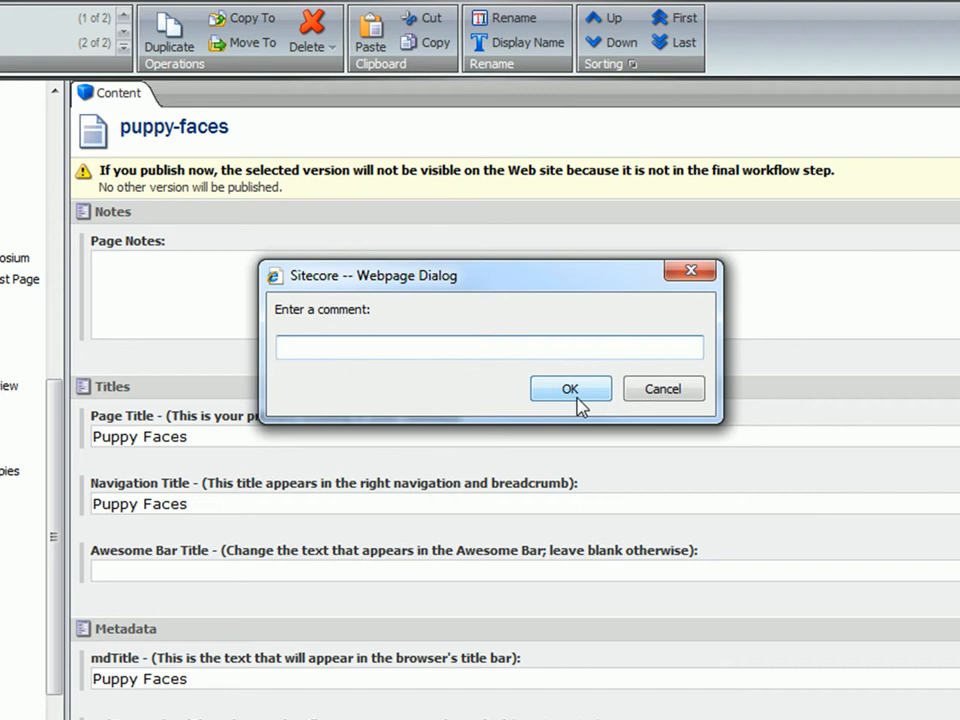
left_click(570, 388)
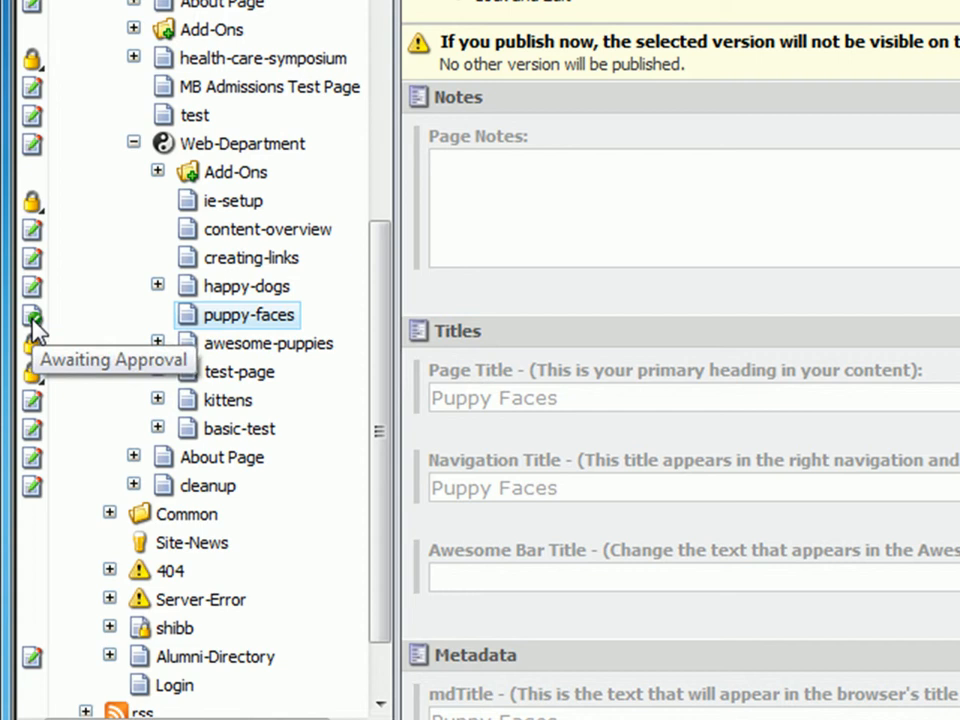
mouse_move(33, 325)
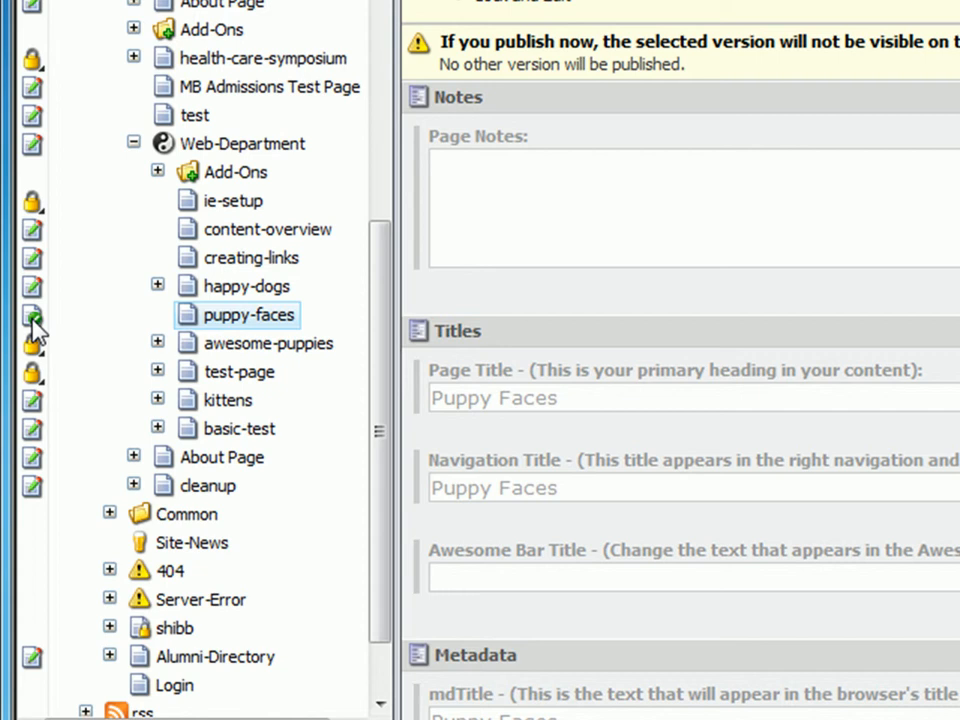
mouse_move(55, 340)
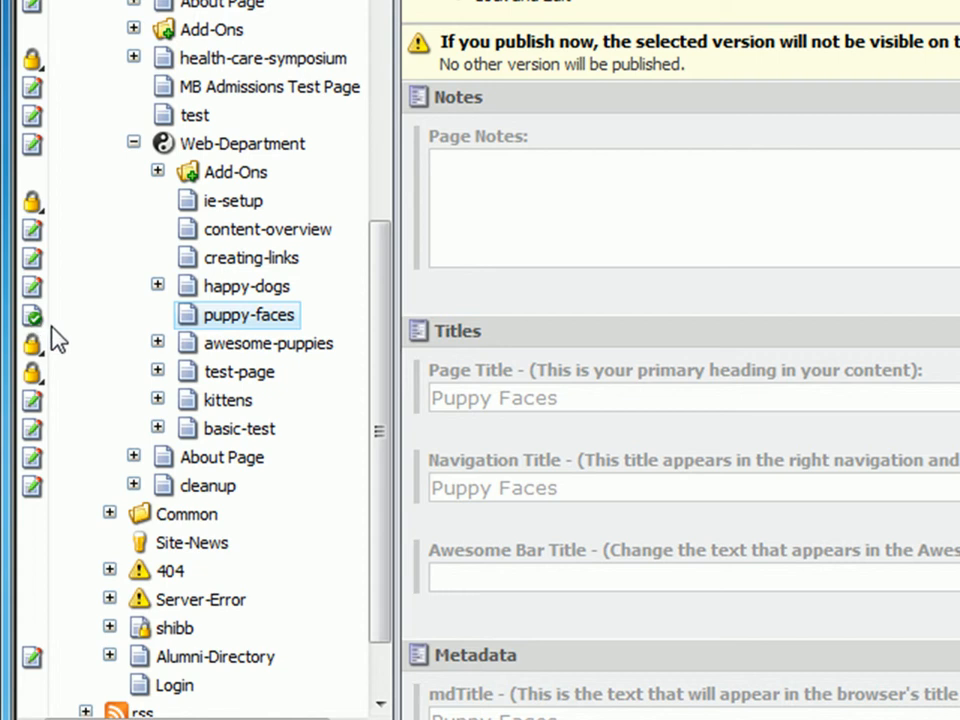